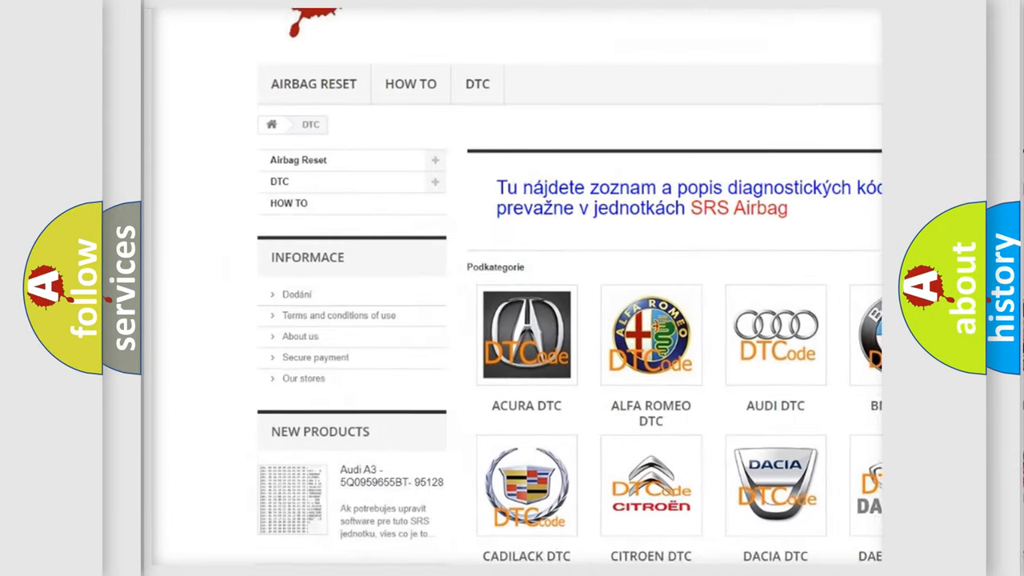
pyautogui.scroll(-3)
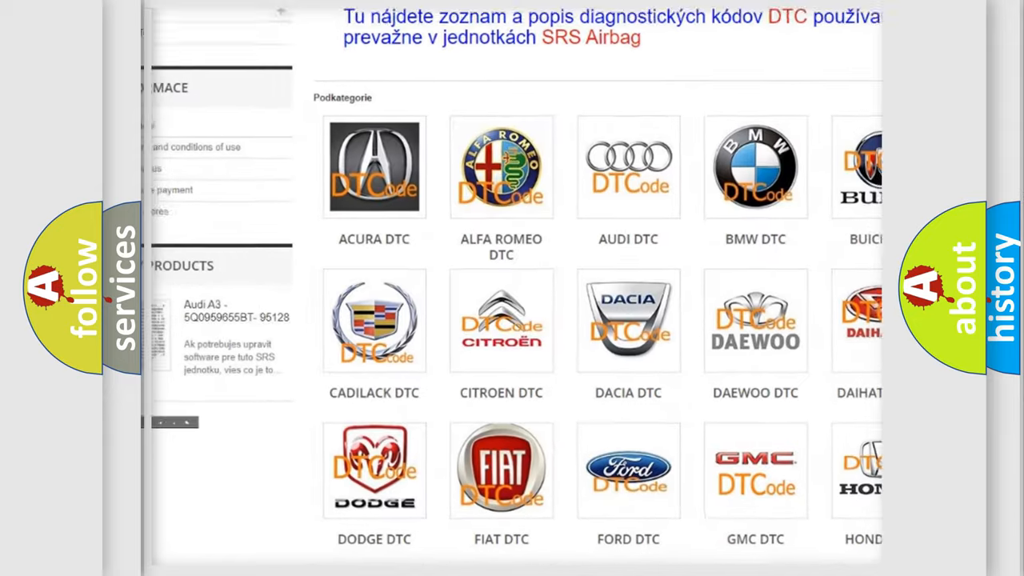
pyautogui.scroll(-3)
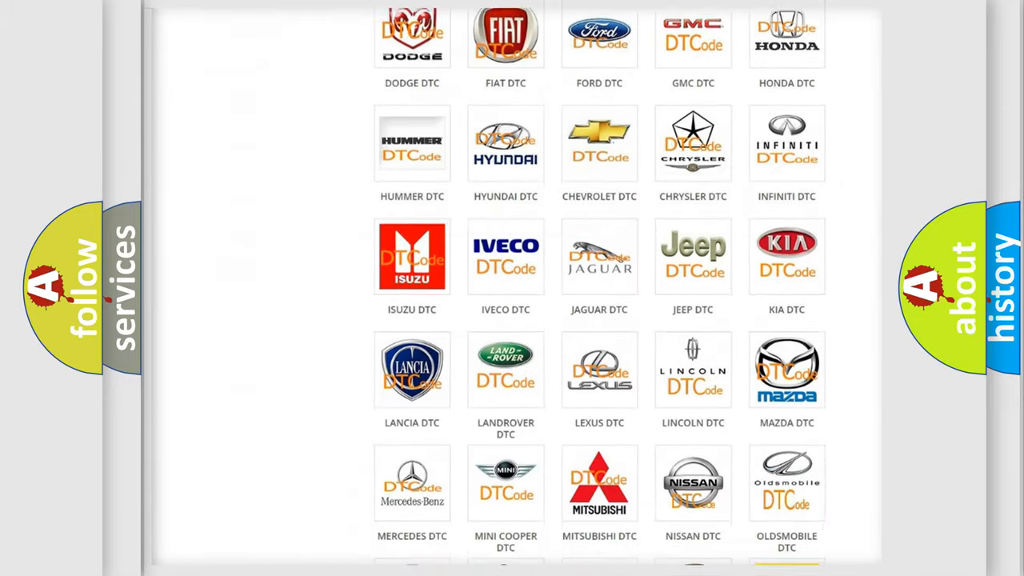
pyautogui.scroll(-3)
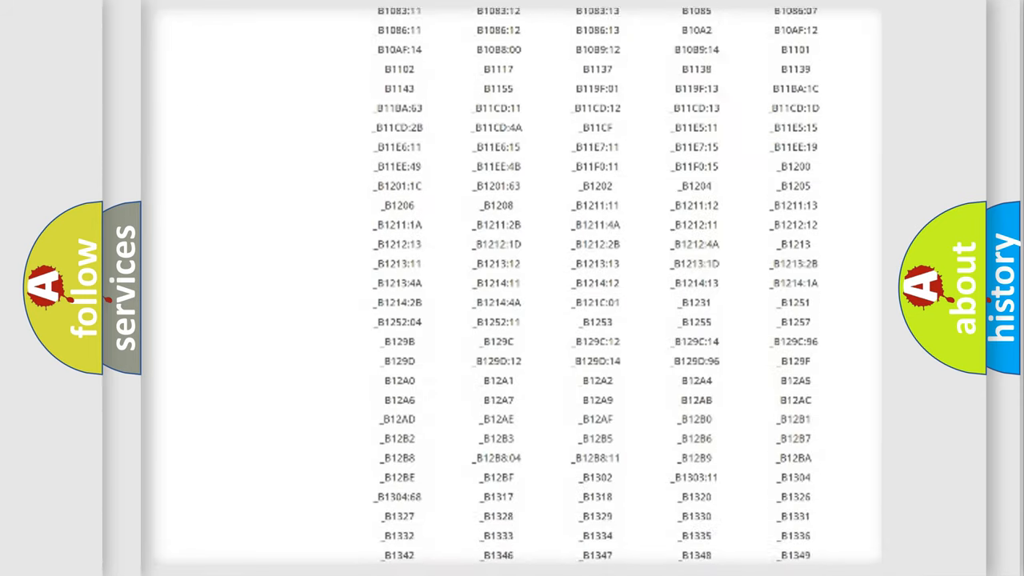
pyautogui.scroll(-3)
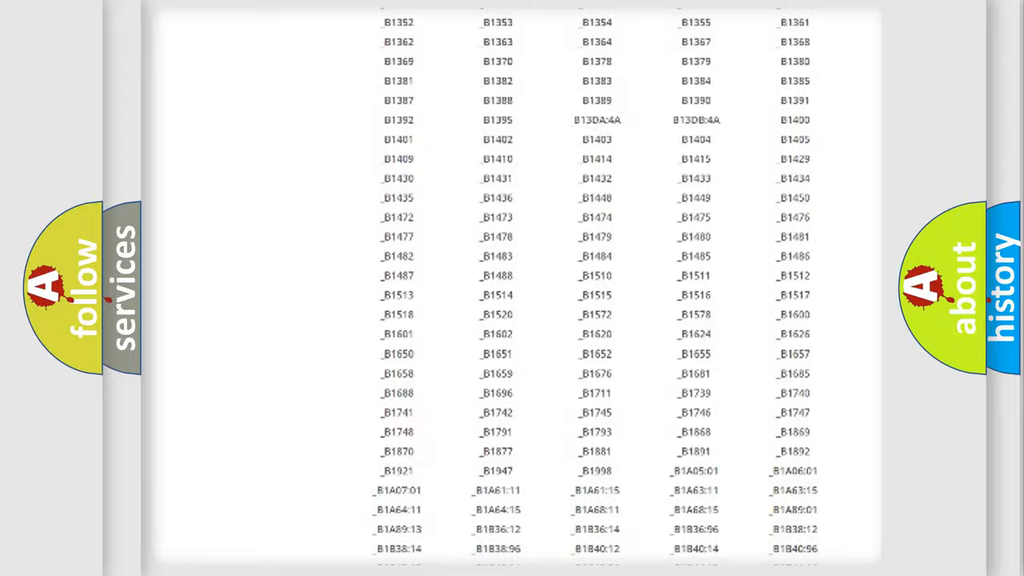